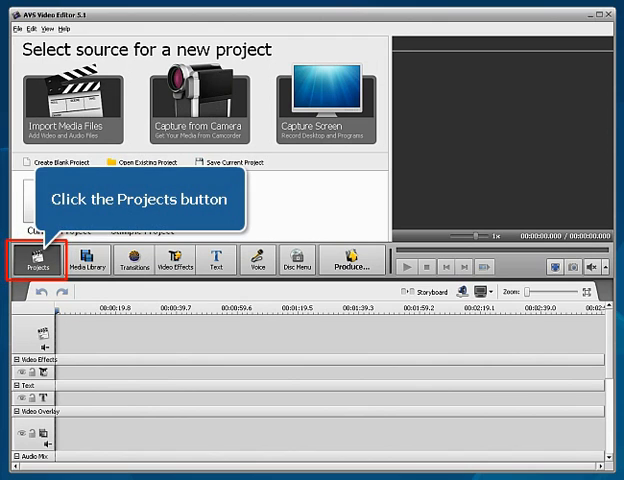
Show the Media Library's Current Project photos with their clips laid along the timeline
left_click(36, 264)
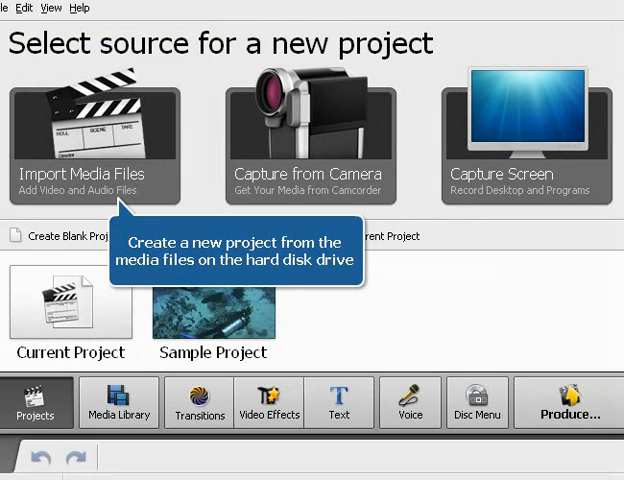
mouse_move(312, 130)
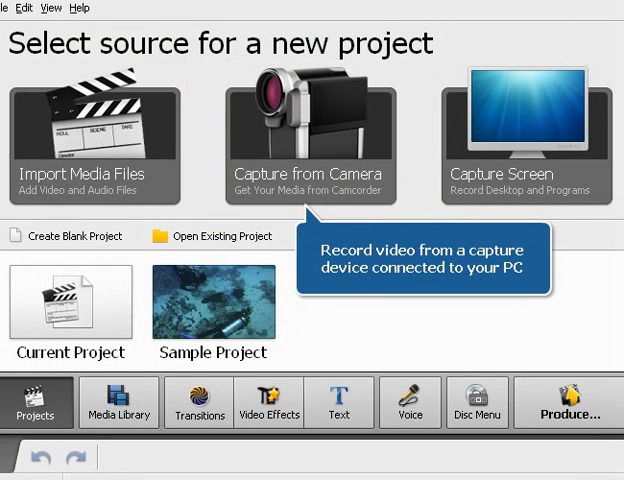
mouse_move(524, 126)
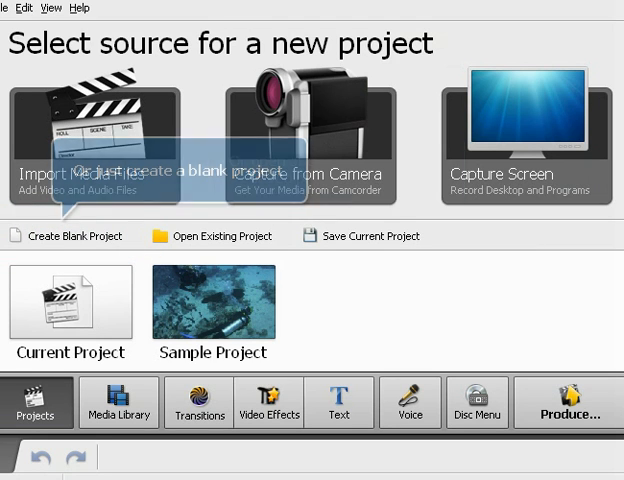
mouse_move(212, 236)
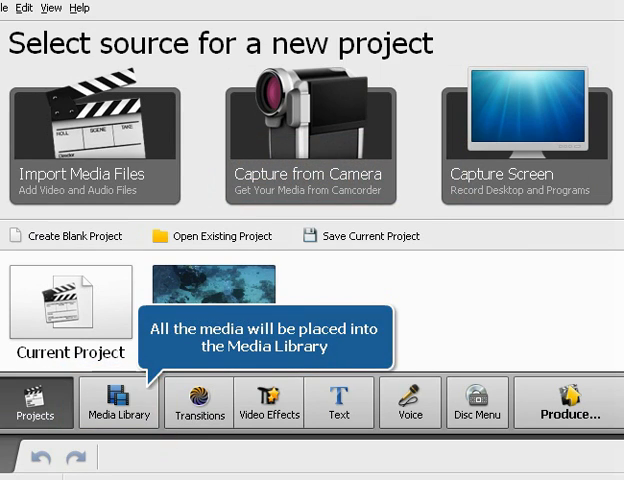
left_click(118, 404)
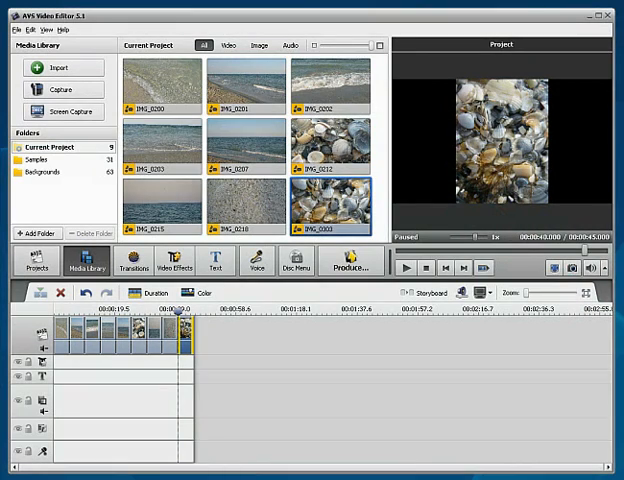
mouse_move(62, 66)
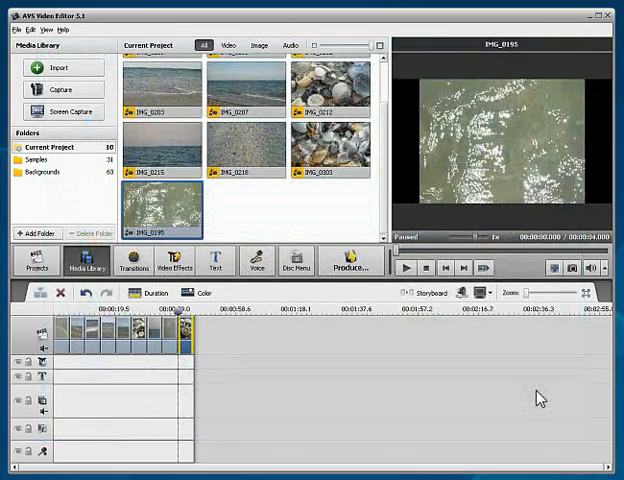
mouse_move(162, 208)
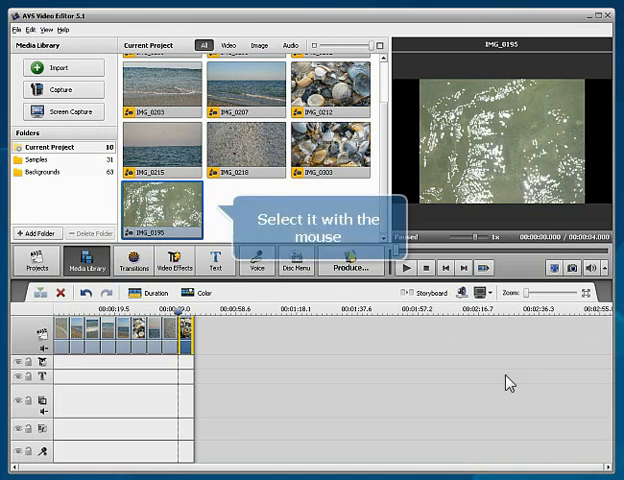
mouse_move(180, 224)
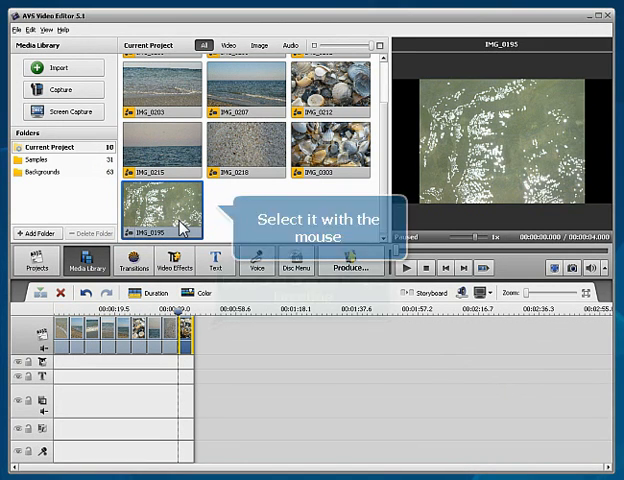